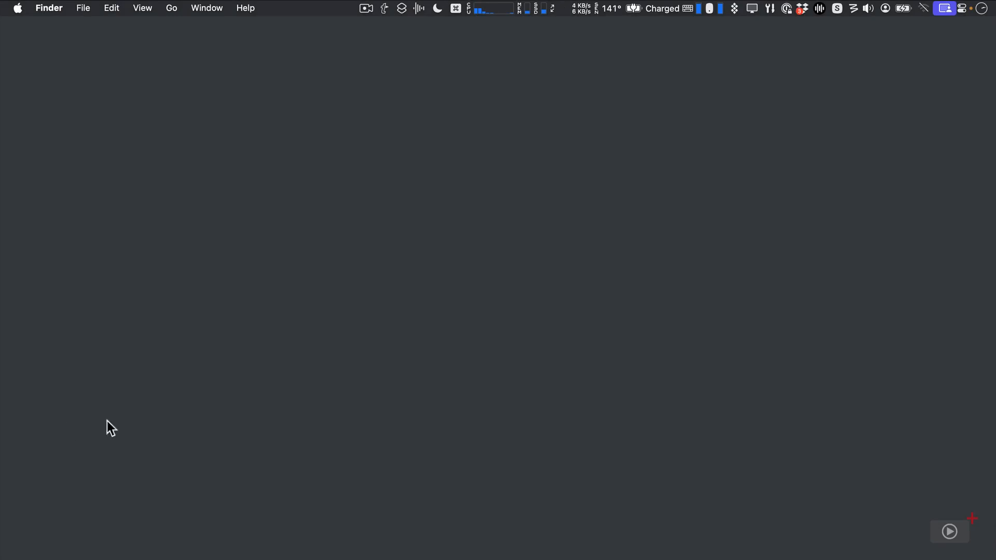
pyautogui.moveTo(389, 36)
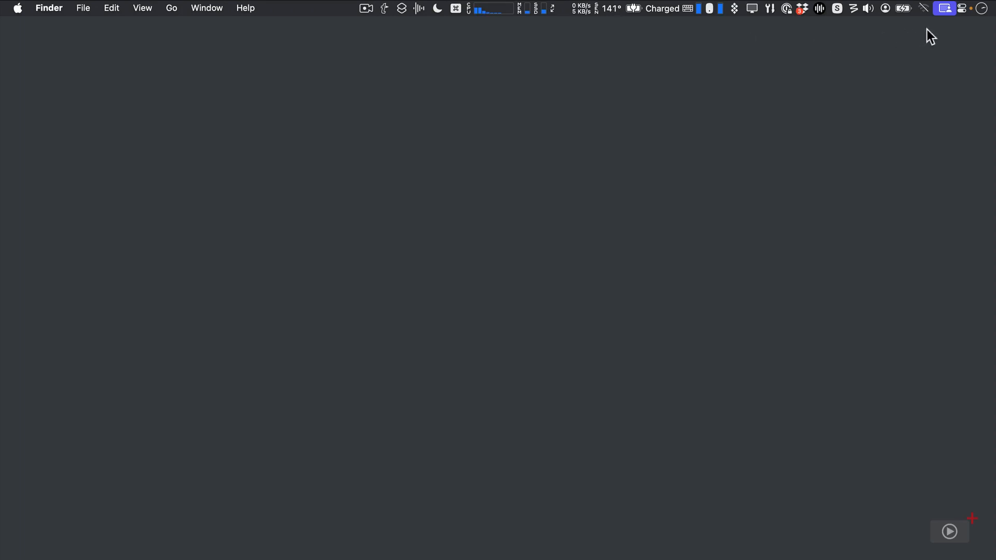
pyautogui.moveTo(495, 193)
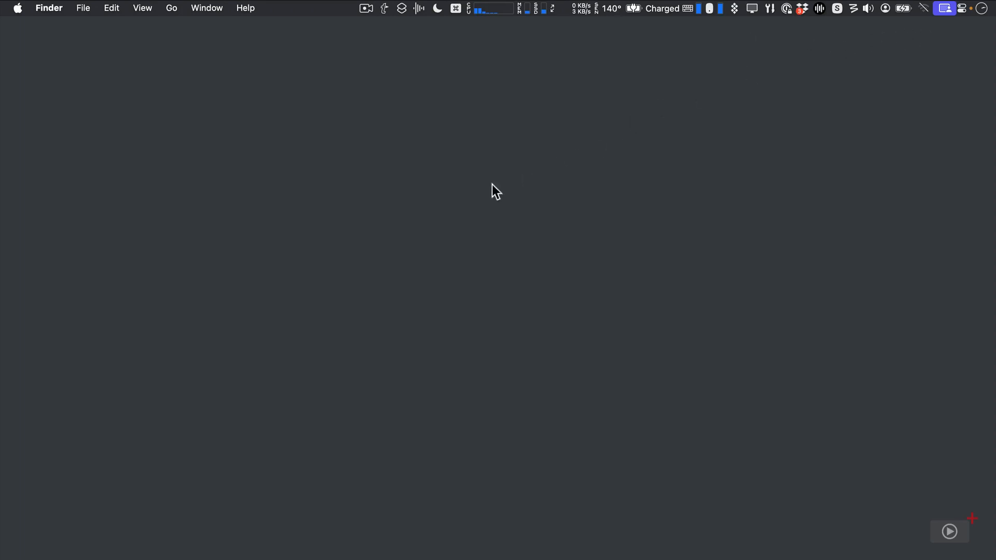
pyautogui.moveTo(456, 212)
pyautogui.write('bar')
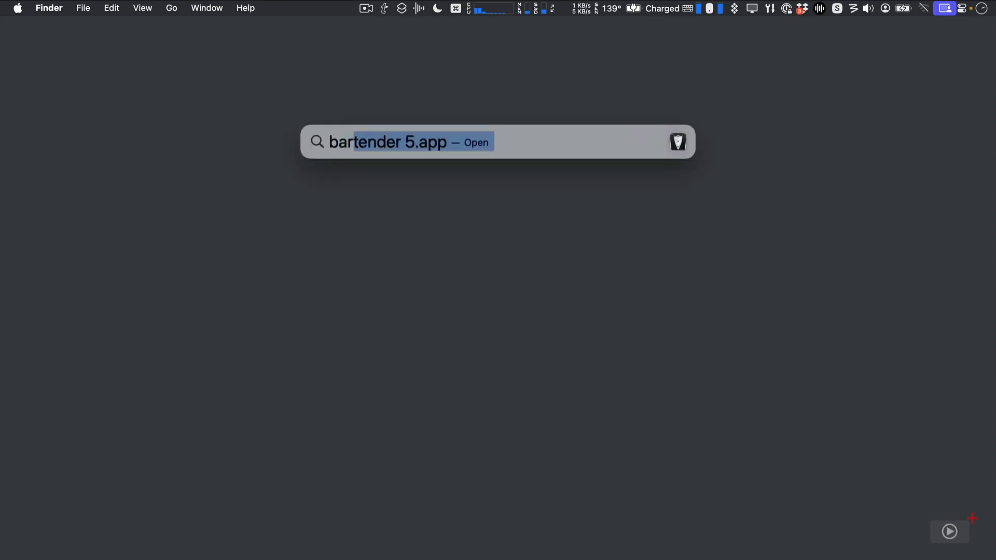
# Step: Launch Bartender 5 from Spotlight and open its menu bar menu
pyautogui.press('enter')
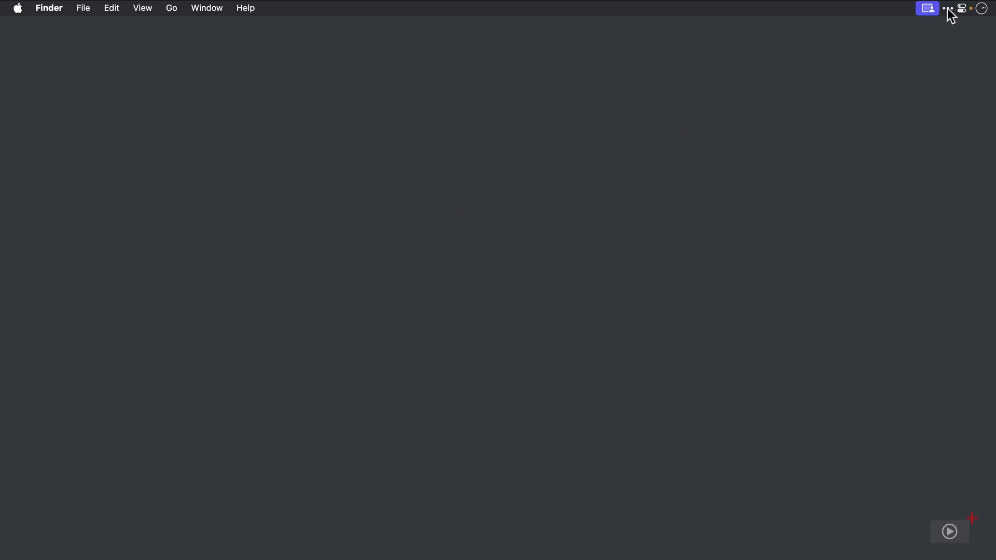
pyautogui.click(947, 9)
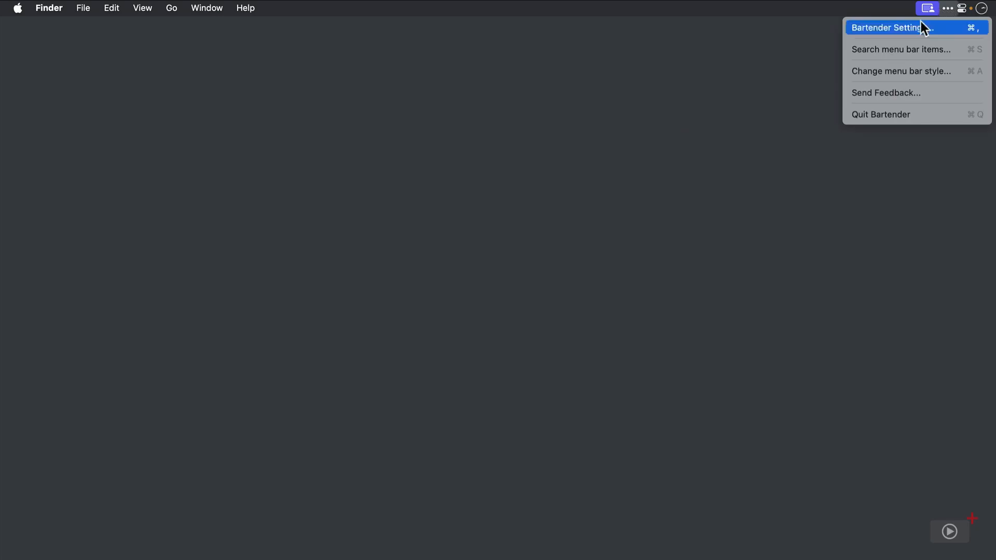
# Step: Open Bartender Settings, then preview the screen-recording indicator's Audio Hijack details and close it
pyautogui.click(888, 27)
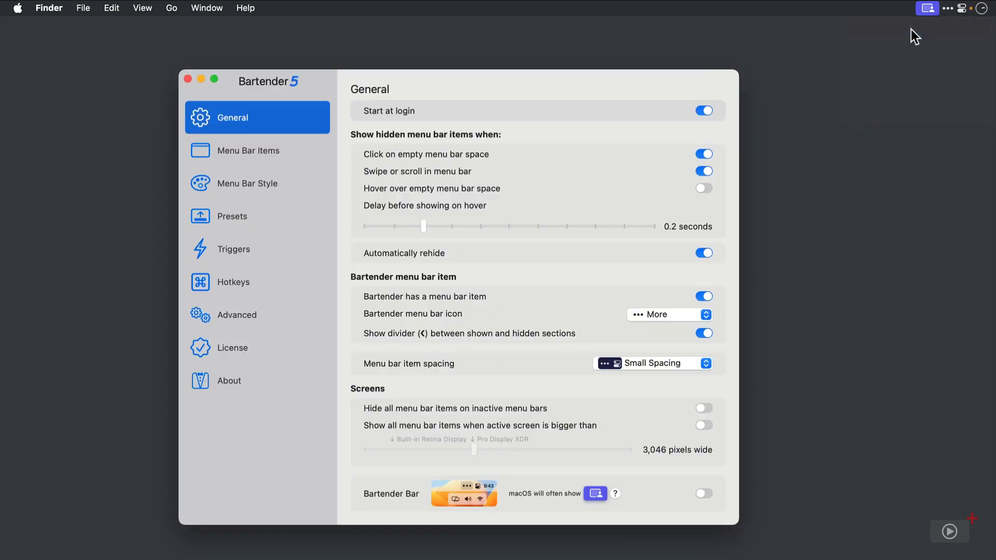
pyautogui.moveTo(883, 39)
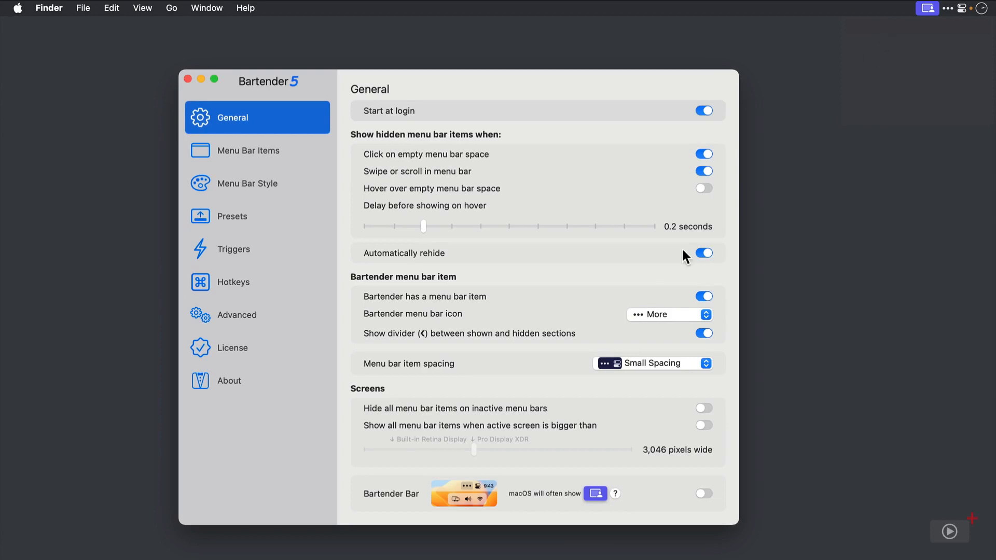
pyautogui.moveTo(586, 518)
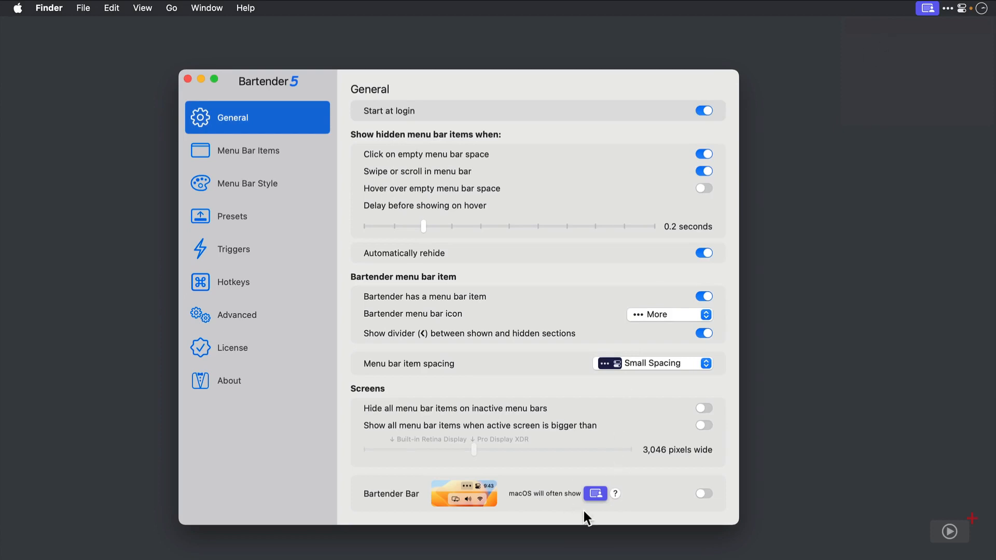
pyautogui.moveTo(932, 24)
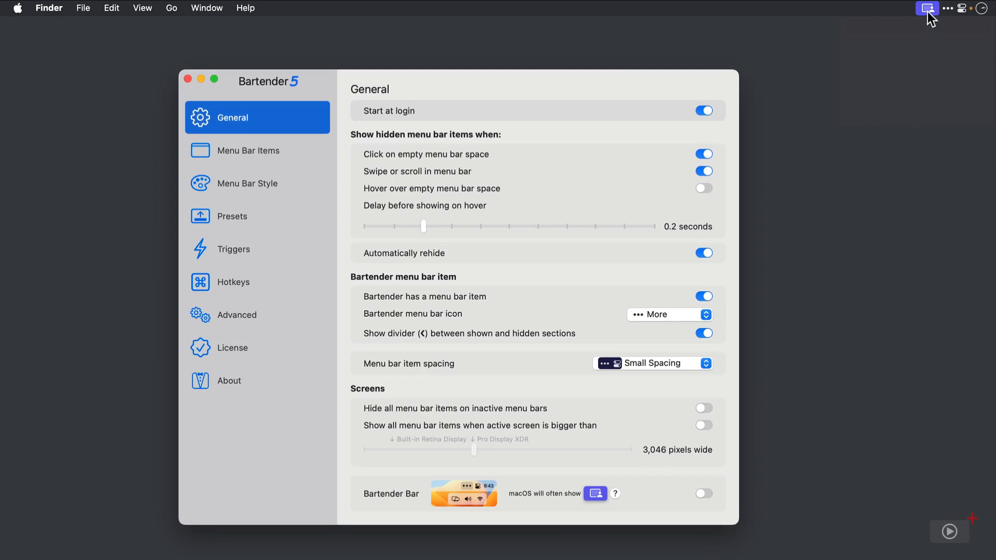
pyautogui.click(926, 8)
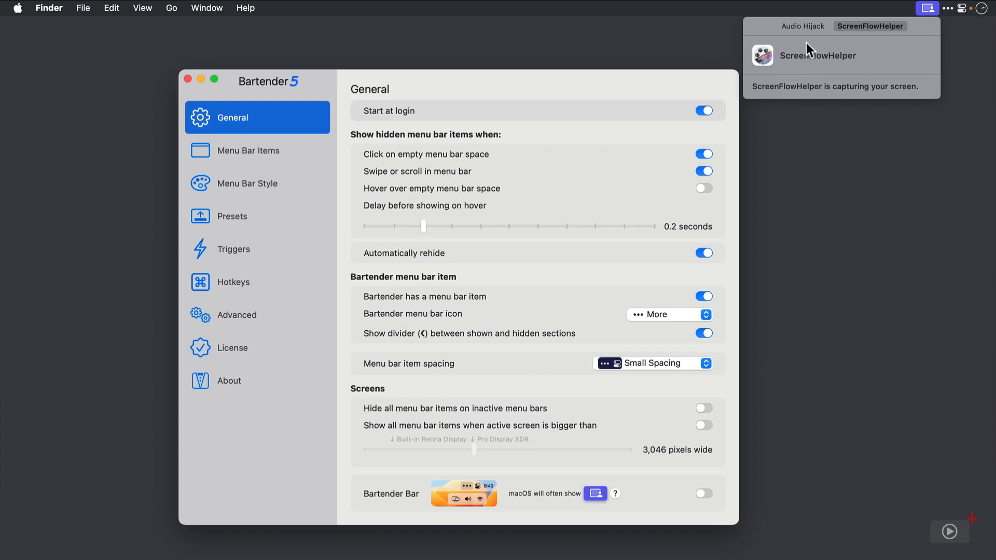
pyautogui.click(803, 26)
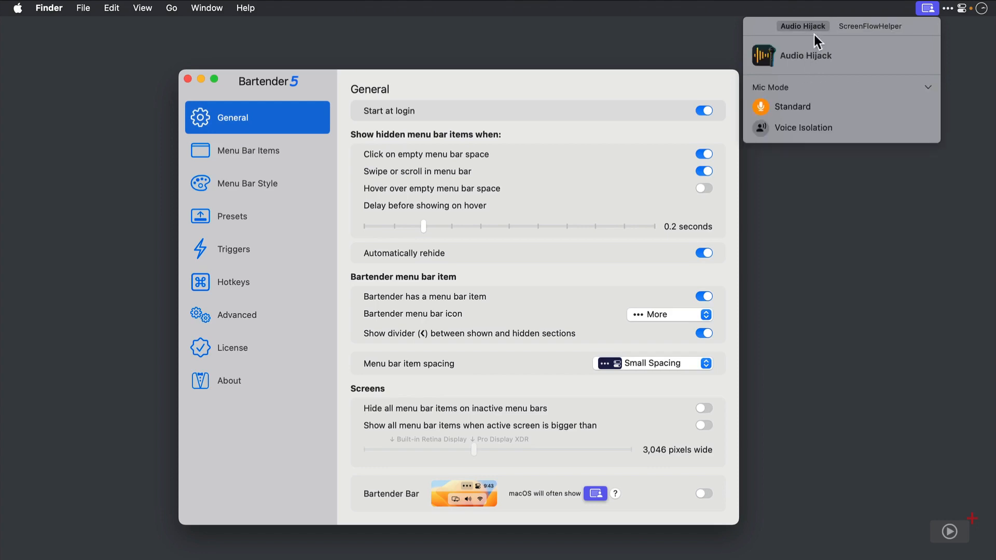
pyautogui.click(927, 8)
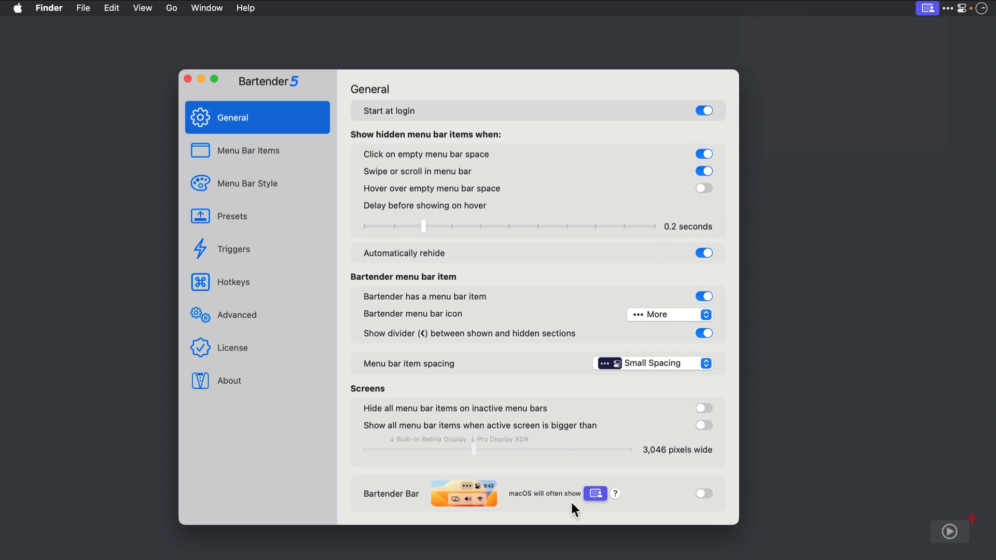
pyautogui.moveTo(596, 514)
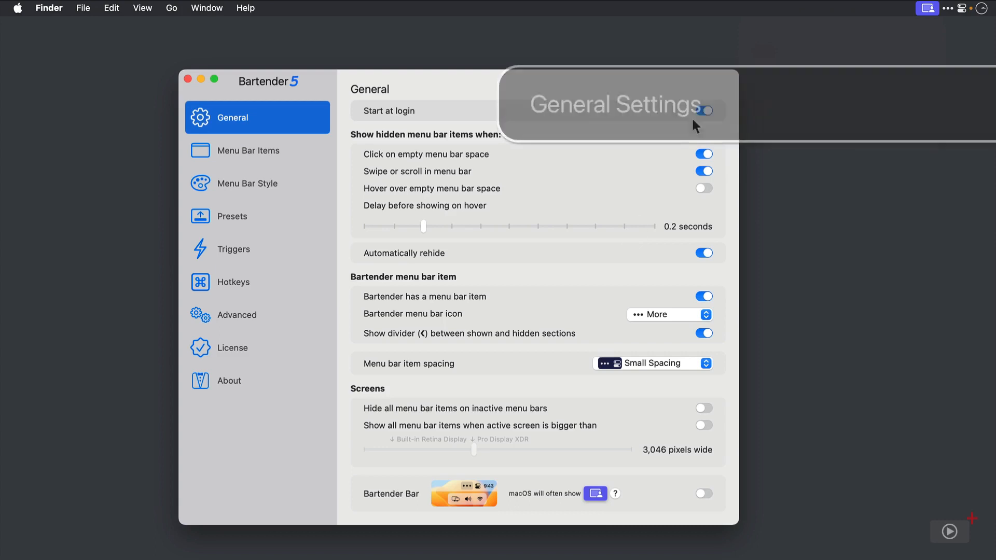
pyautogui.click(703, 111)
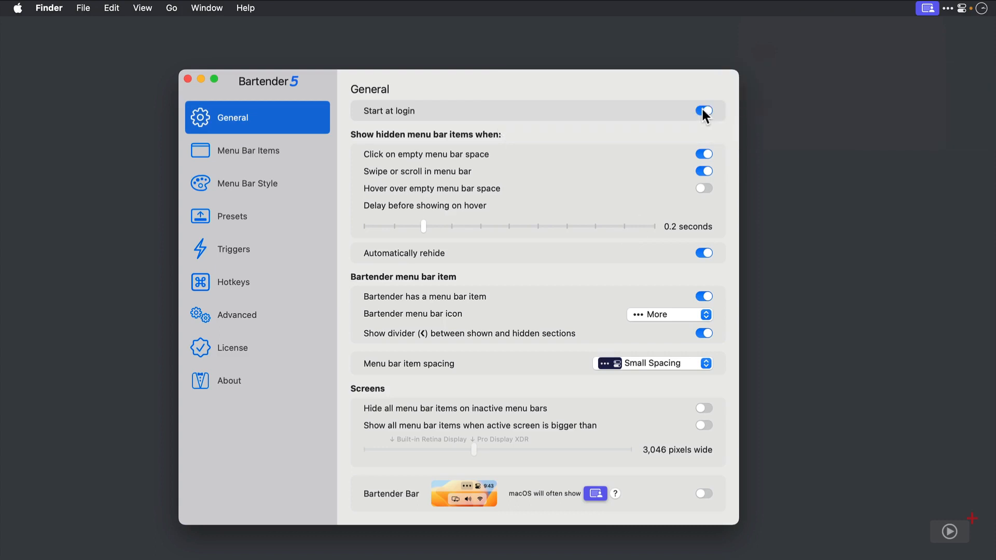
pyautogui.moveTo(476, 177)
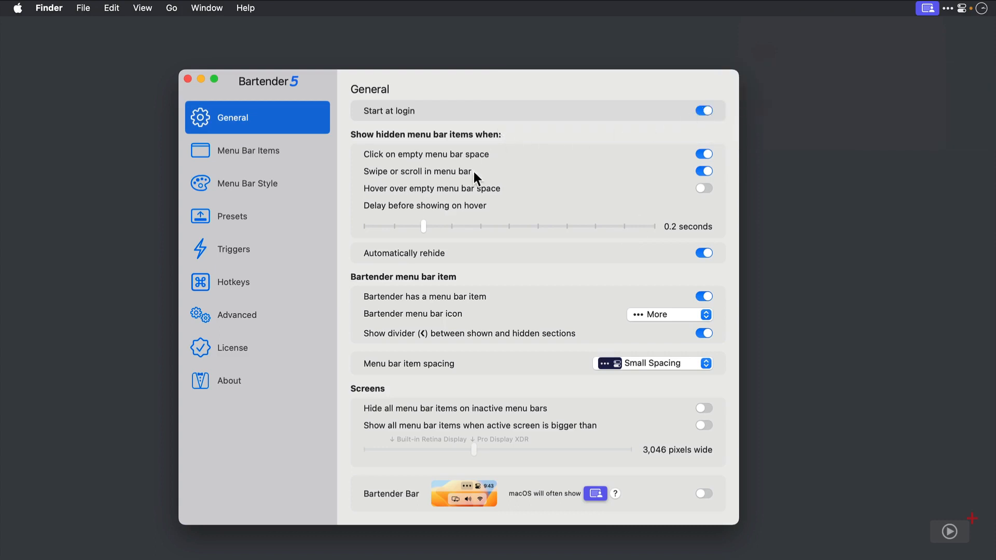
pyautogui.moveTo(701, 31)
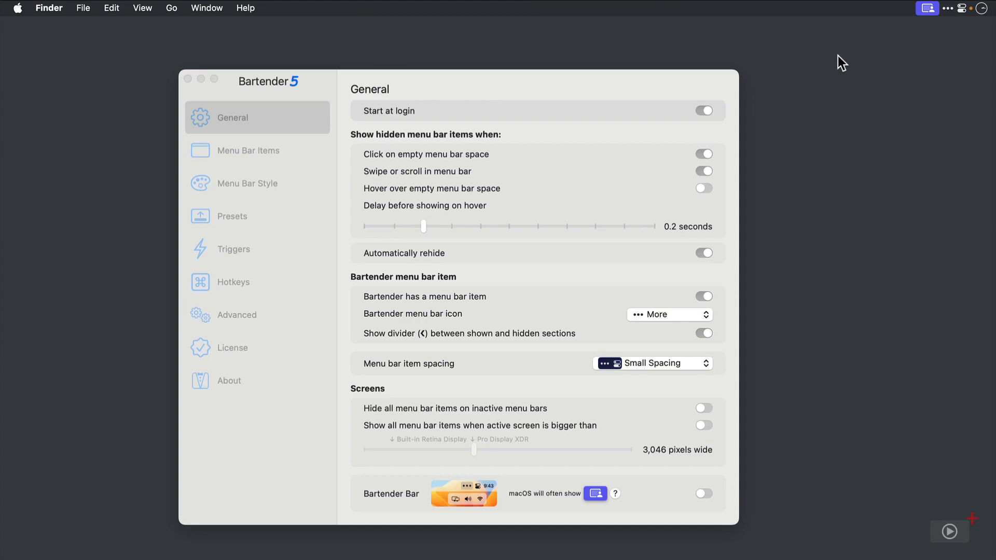
pyautogui.moveTo(769, 13)
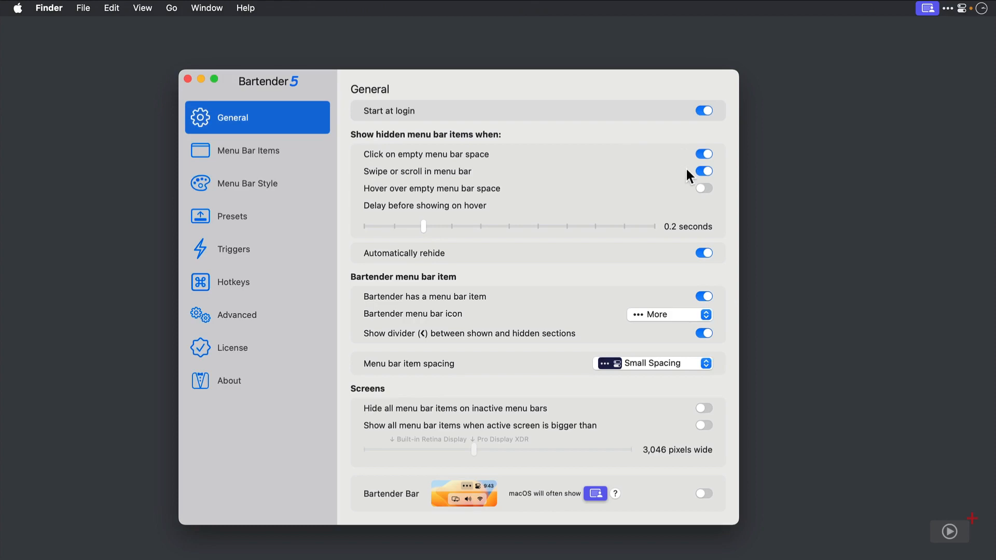
pyautogui.moveTo(702, 197)
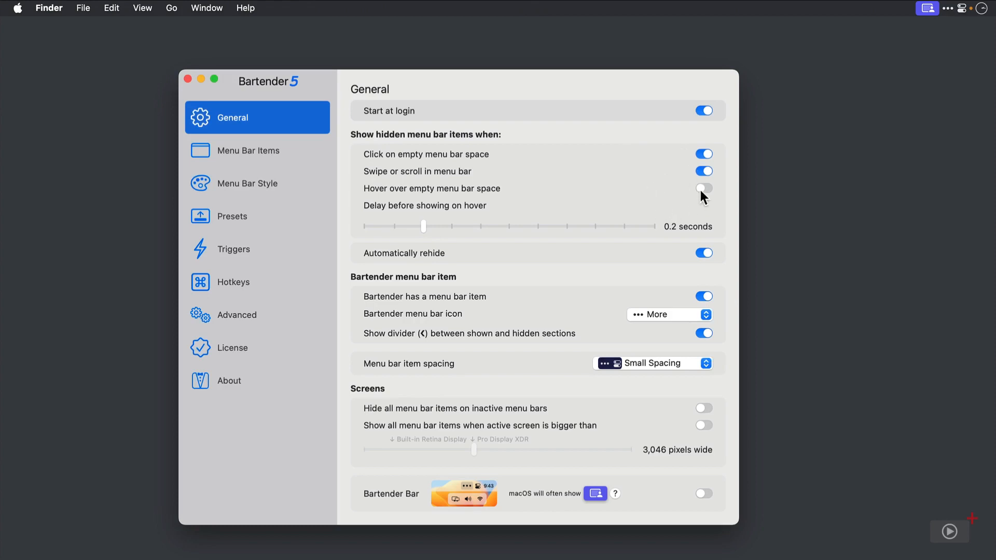
pyautogui.click(703, 189)
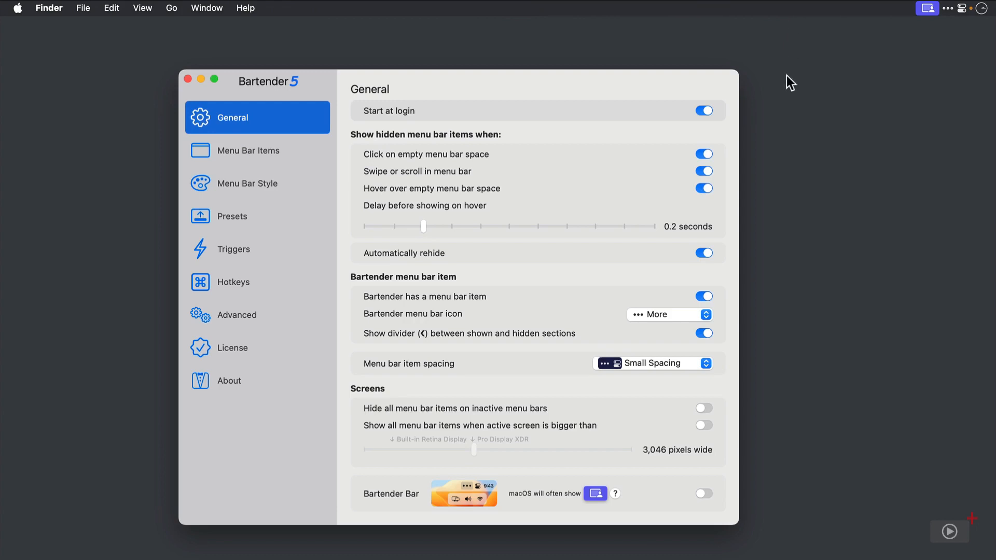
pyautogui.moveTo(464, 238)
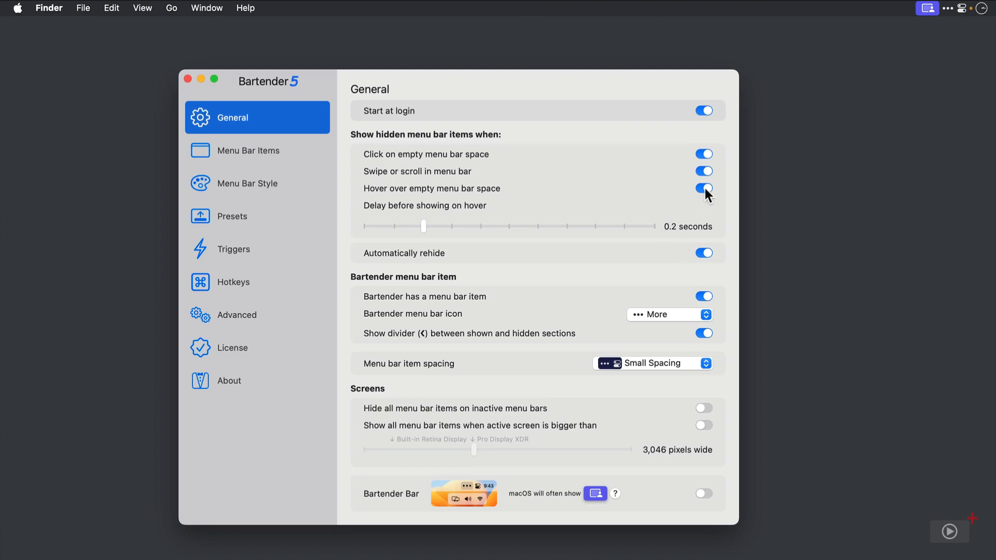
pyautogui.click(704, 188)
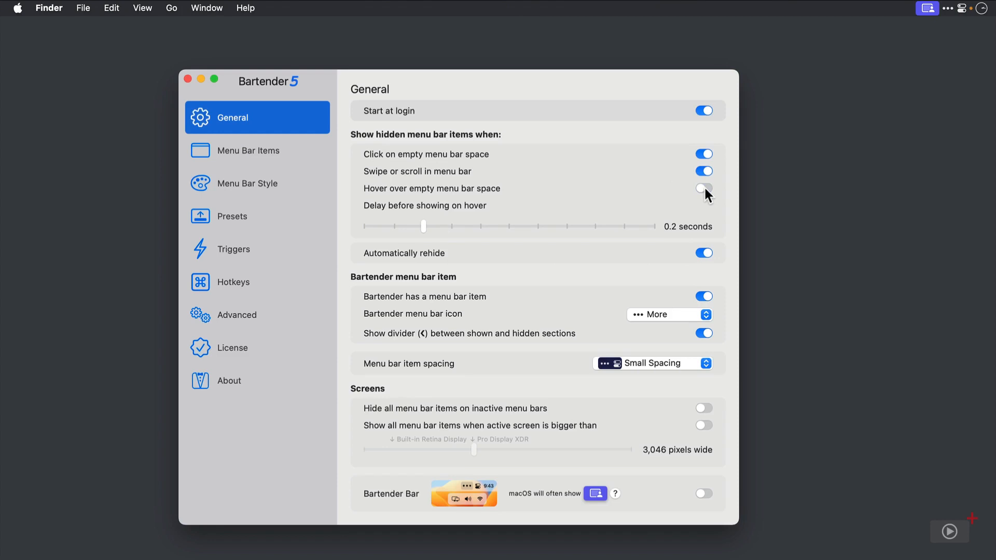
pyautogui.moveTo(515, 302)
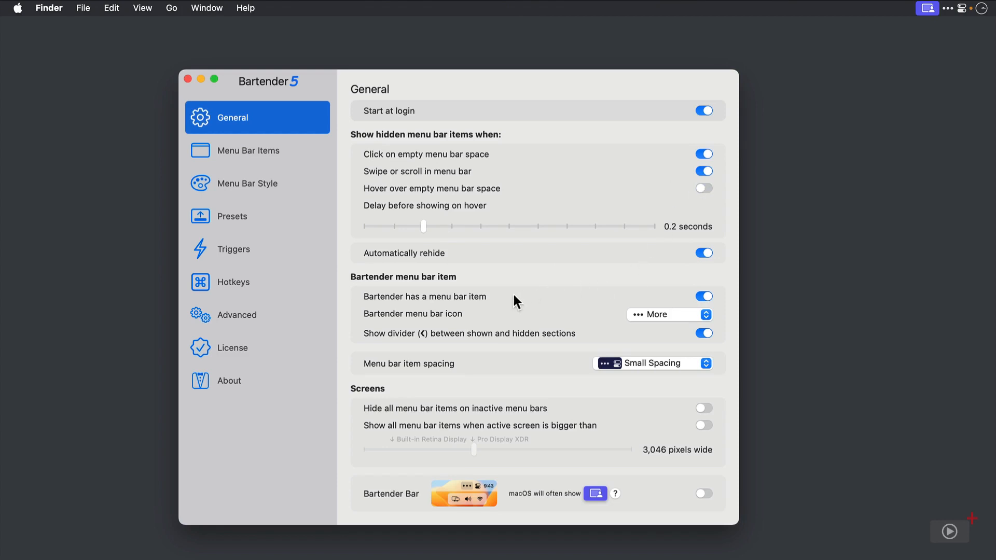
pyautogui.moveTo(709, 304)
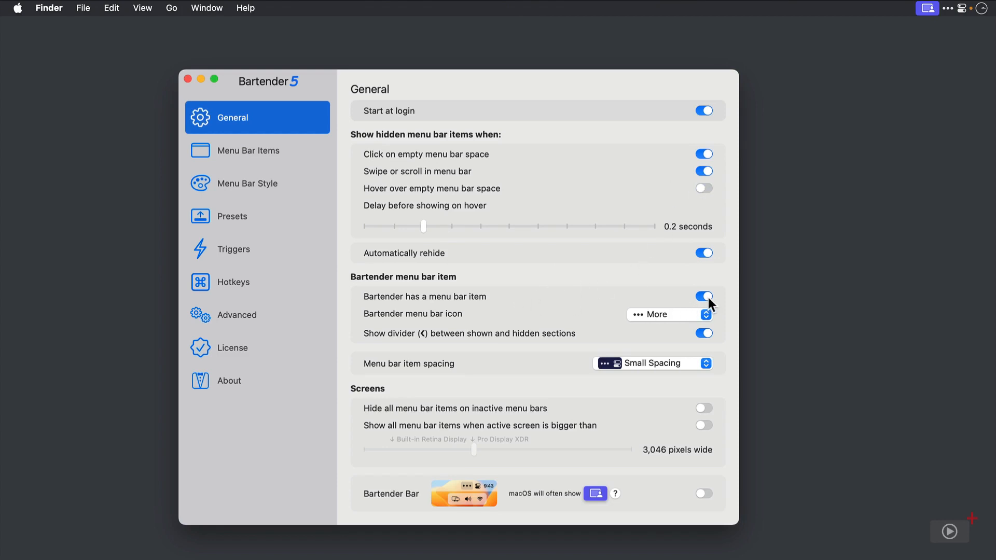
# Step: Browse the menu bar icon choices, keep More, and switch off Bartender's menu bar item
pyautogui.click(662, 315)
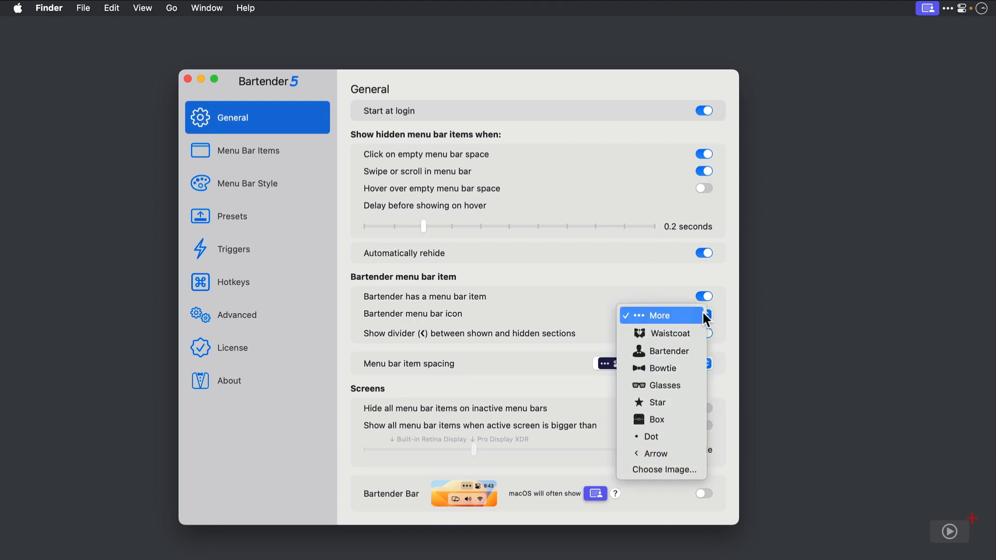
pyautogui.moveTo(662, 469)
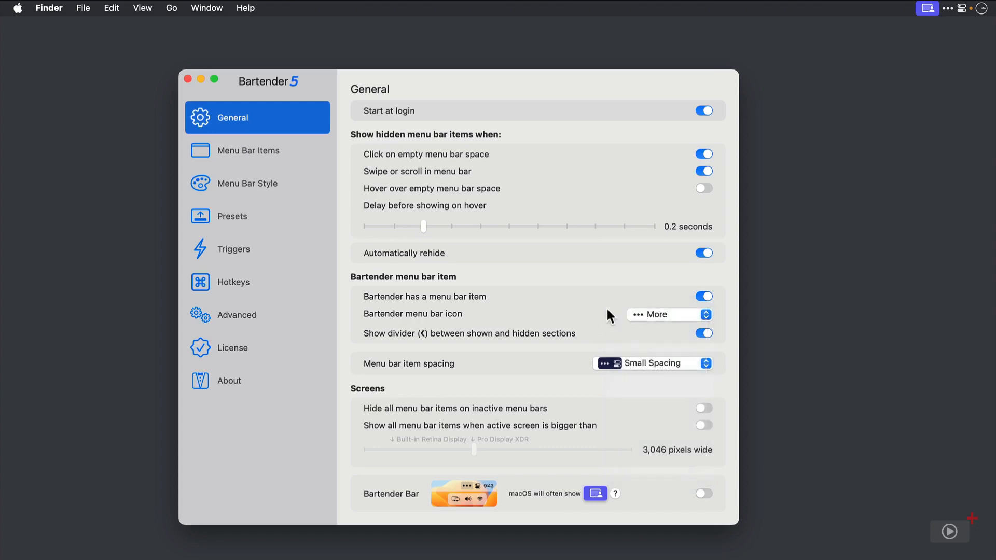
pyautogui.click(703, 296)
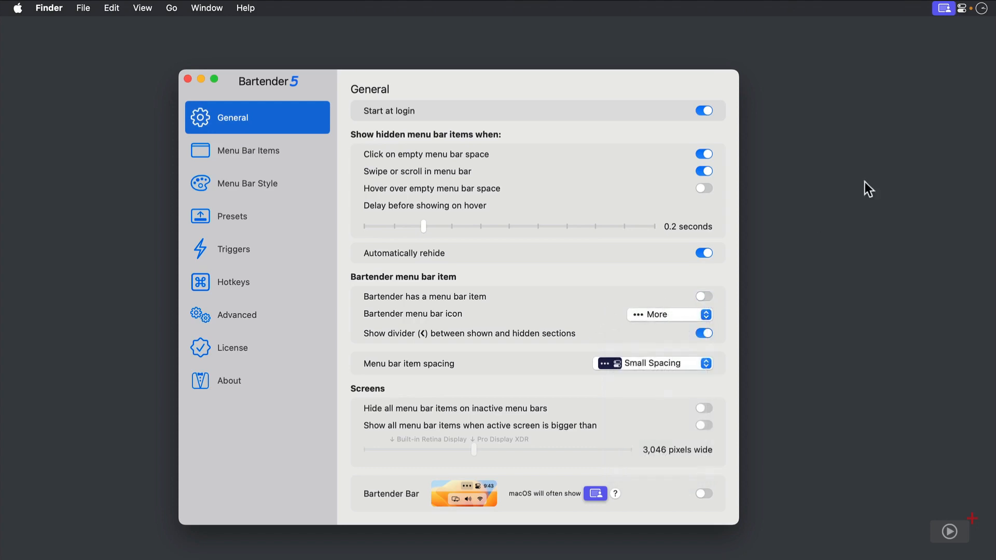
pyautogui.moveTo(884, 14)
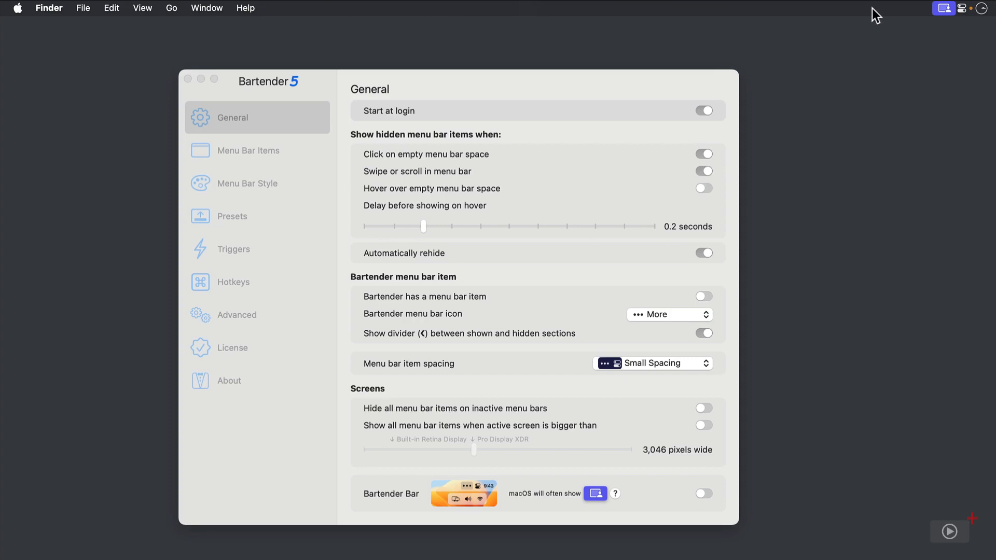
pyautogui.click(944, 8)
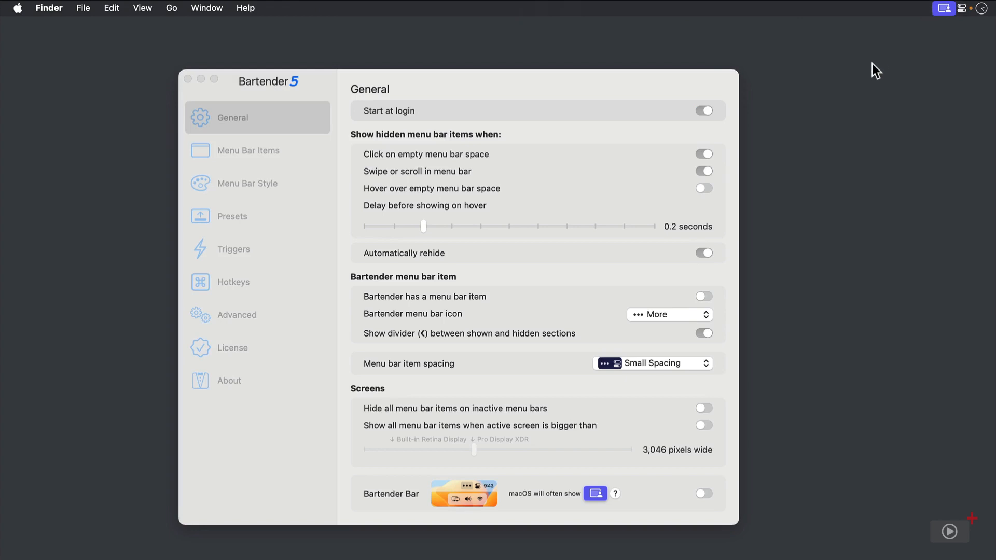
pyautogui.moveTo(672, 331)
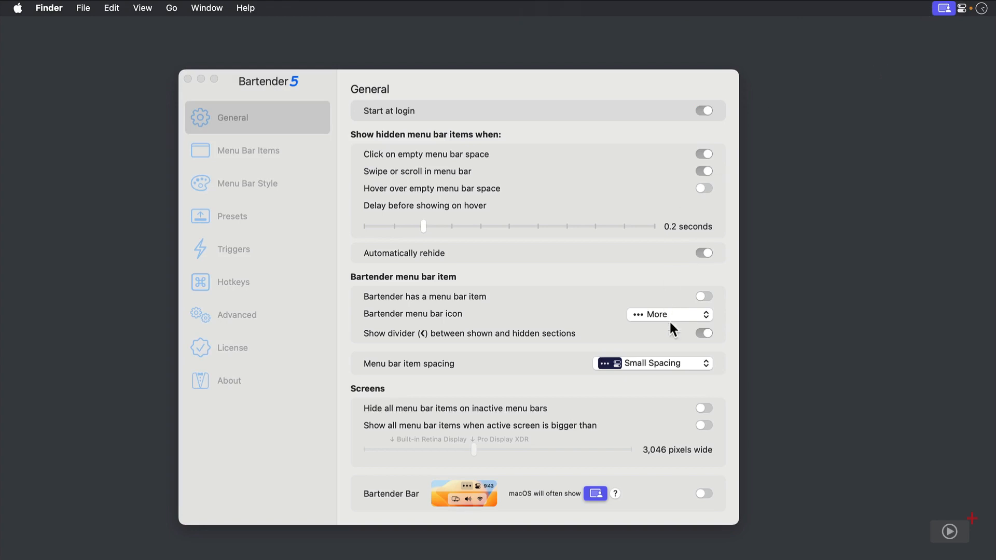
pyautogui.click(652, 363)
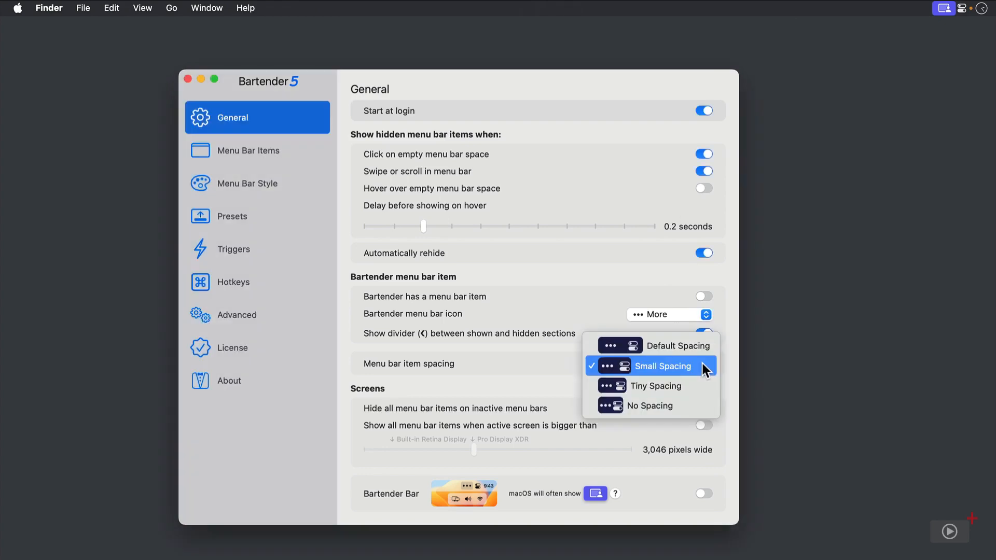
pyautogui.moveTo(679, 345)
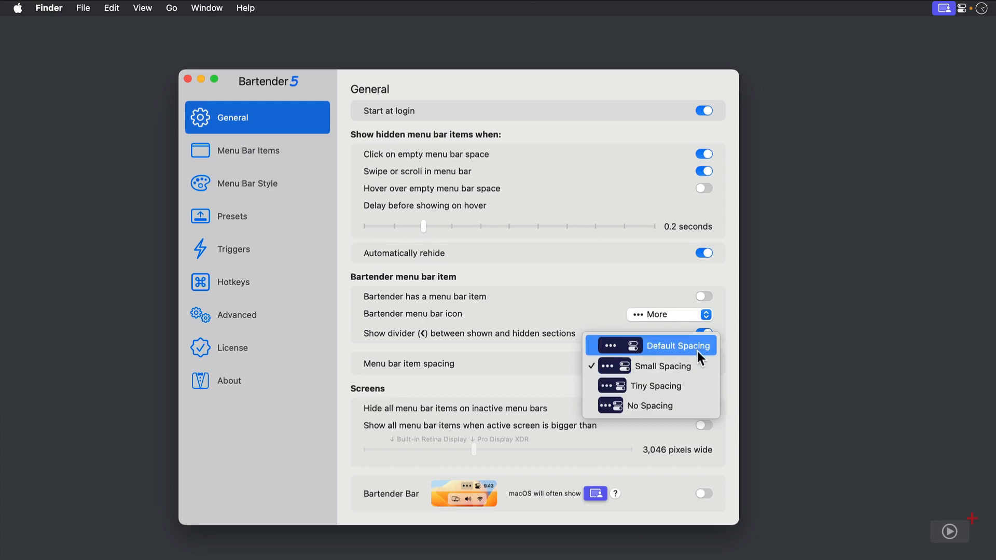
pyautogui.moveTo(648, 405)
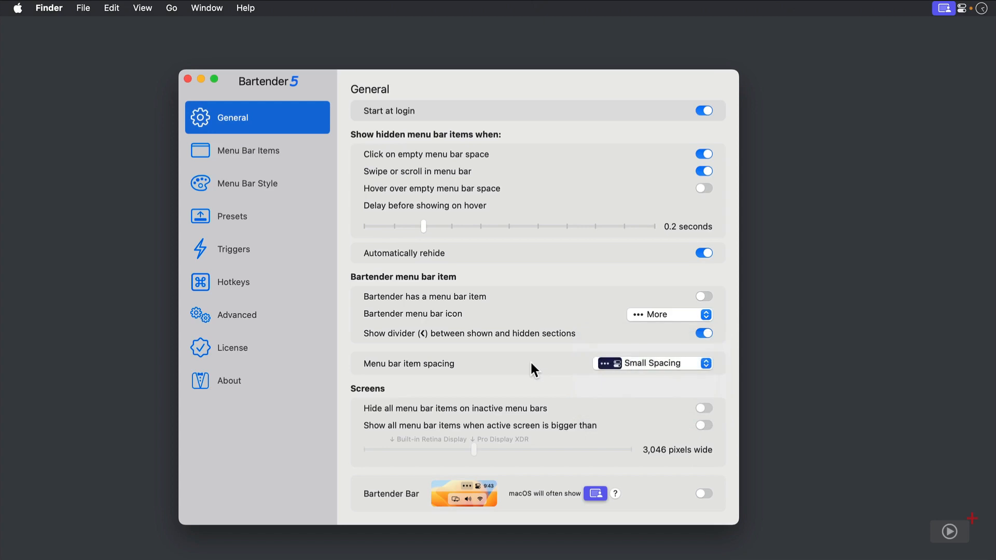
pyautogui.moveTo(529, 370)
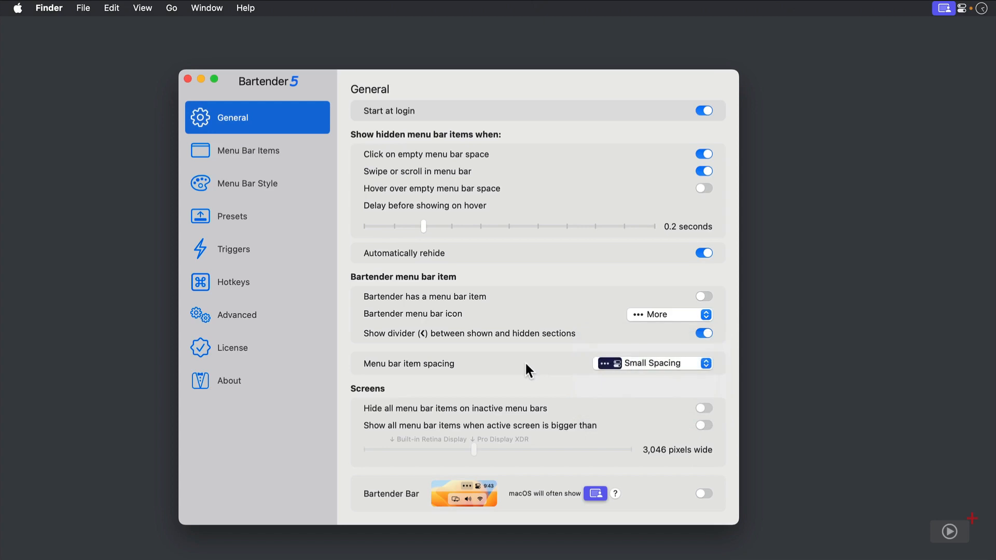
pyautogui.moveTo(356, 402)
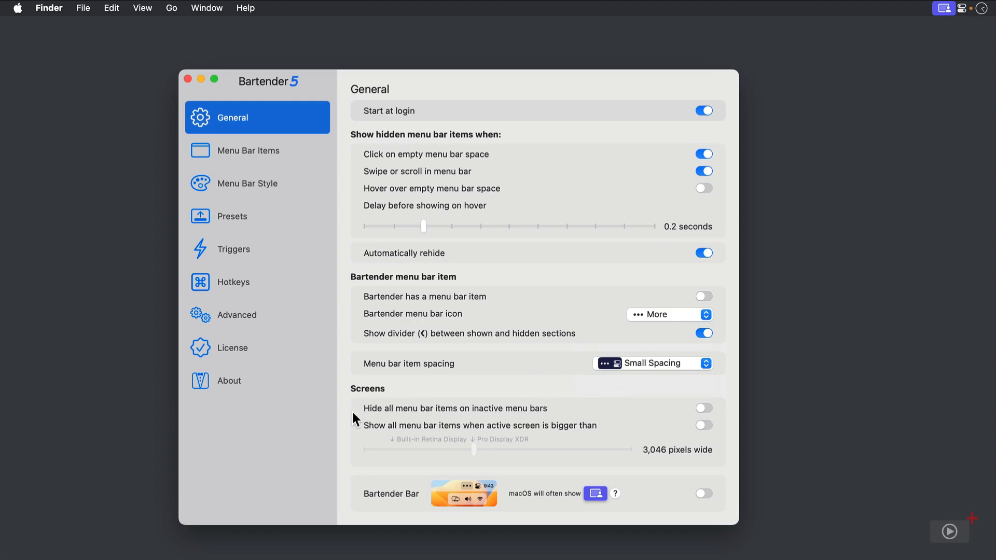
pyautogui.moveTo(478, 456)
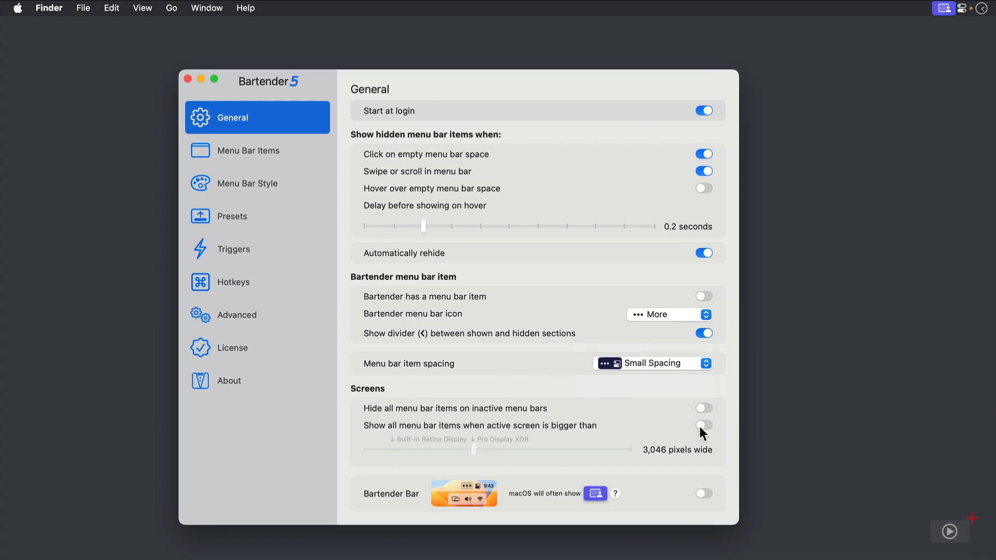
pyautogui.moveTo(489, 454)
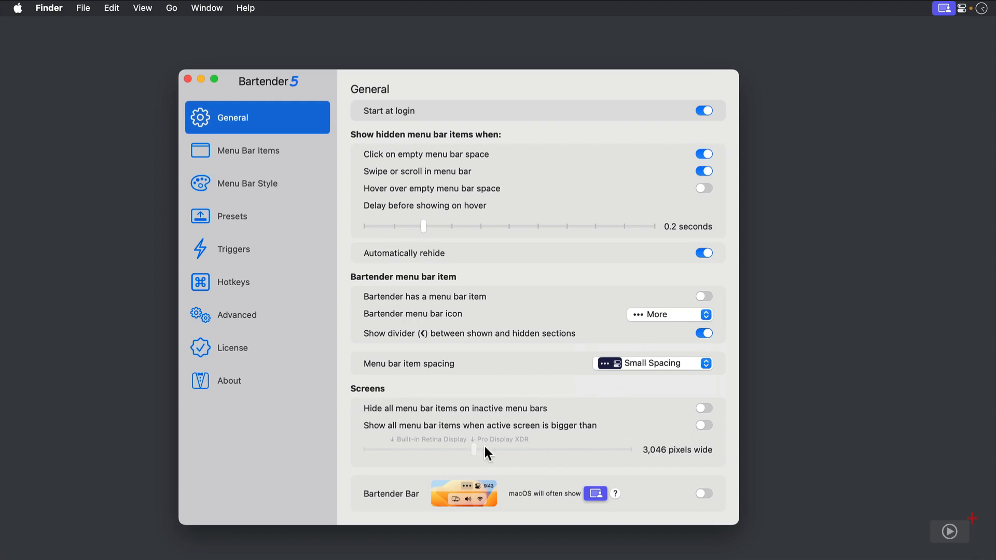
pyautogui.moveTo(471, 455)
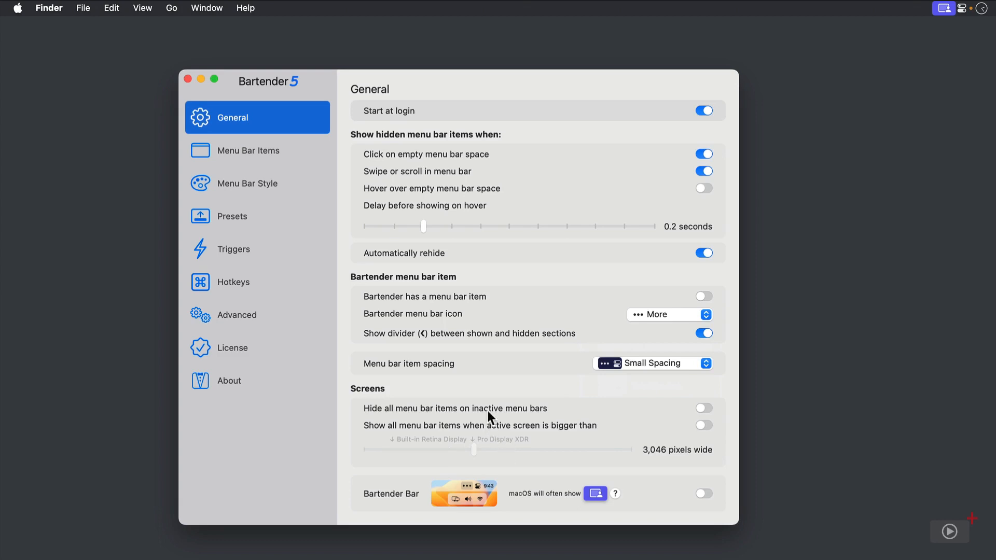
pyautogui.moveTo(498, 421)
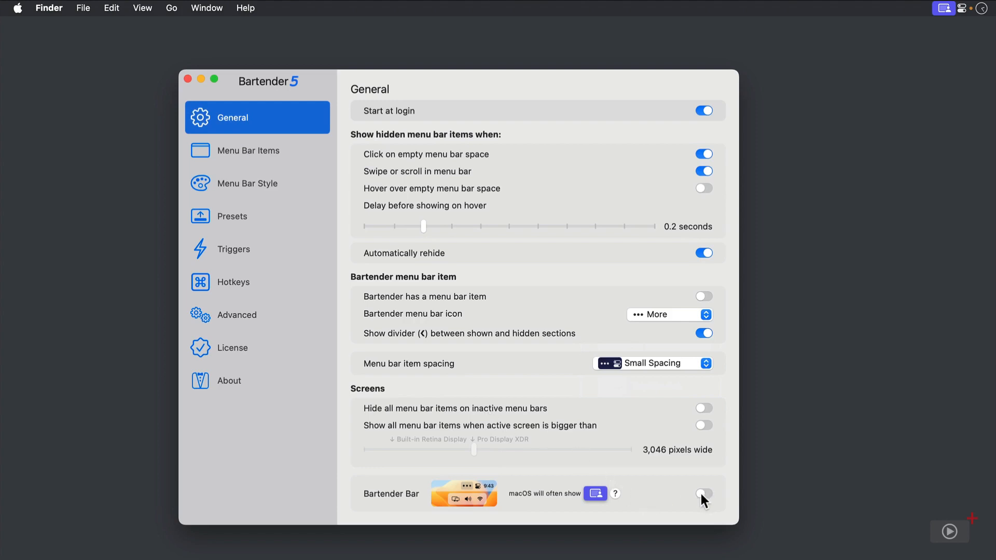
# Step: Switch on the Bartender Bar toggle, keeping Small Spacing selected
pyautogui.click(702, 494)
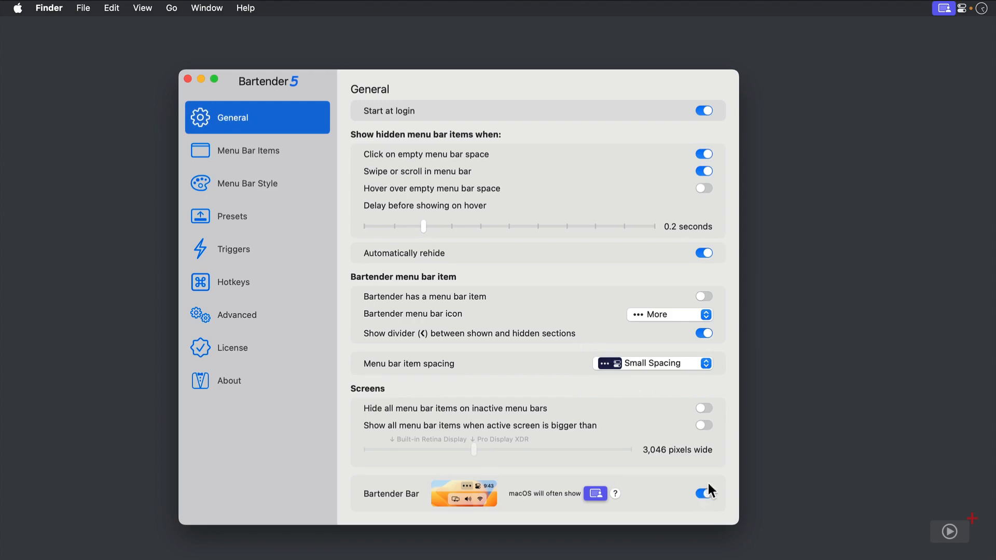
pyautogui.moveTo(868, 19)
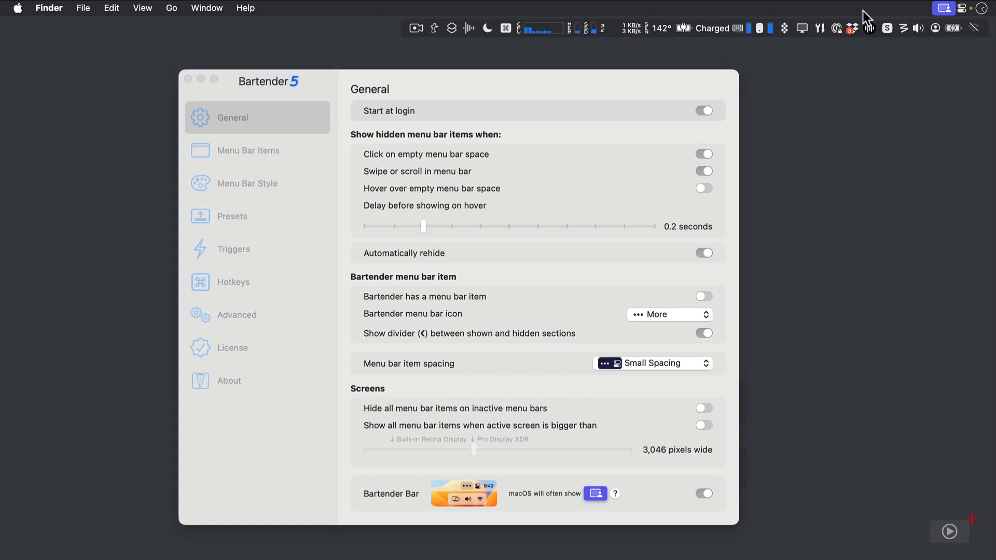
pyautogui.moveTo(407, 14)
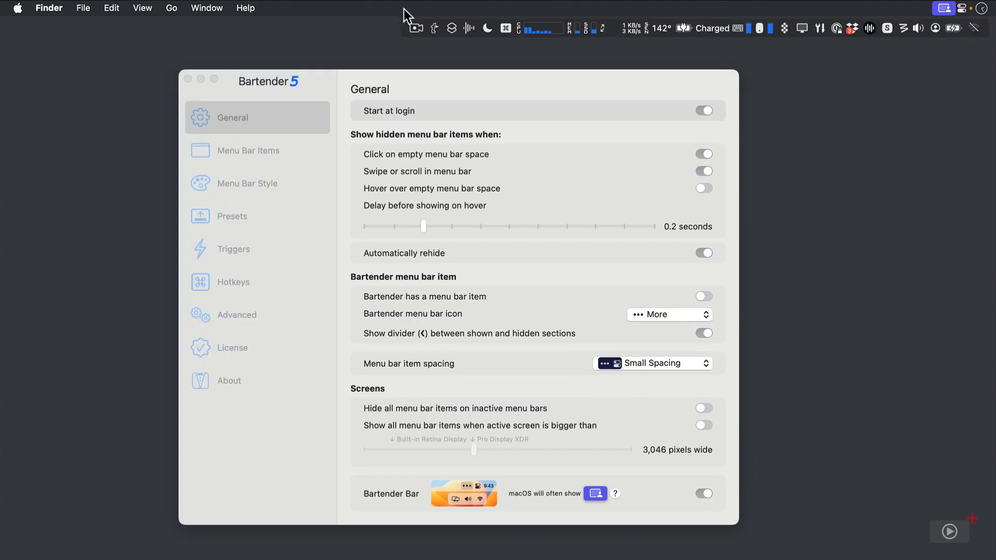
pyautogui.moveTo(402, 23)
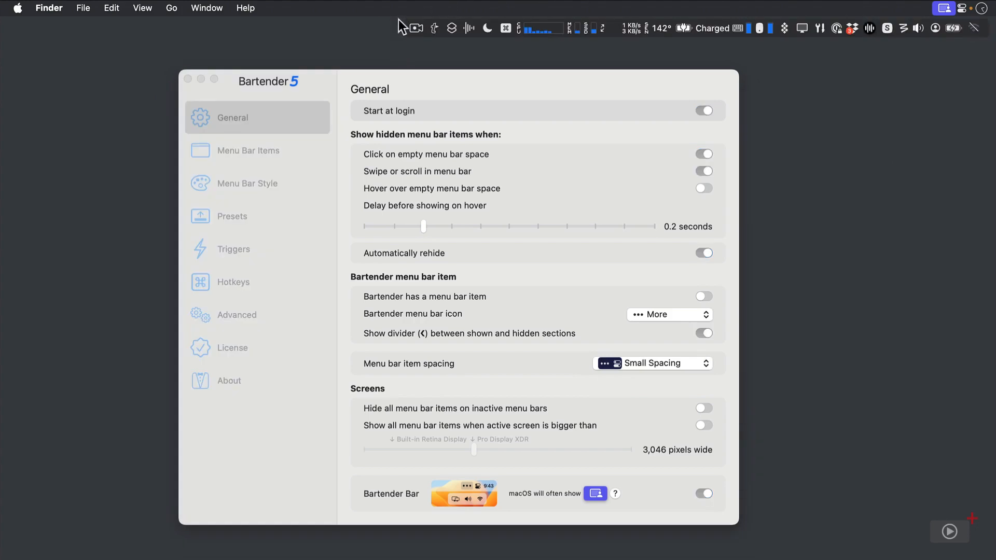